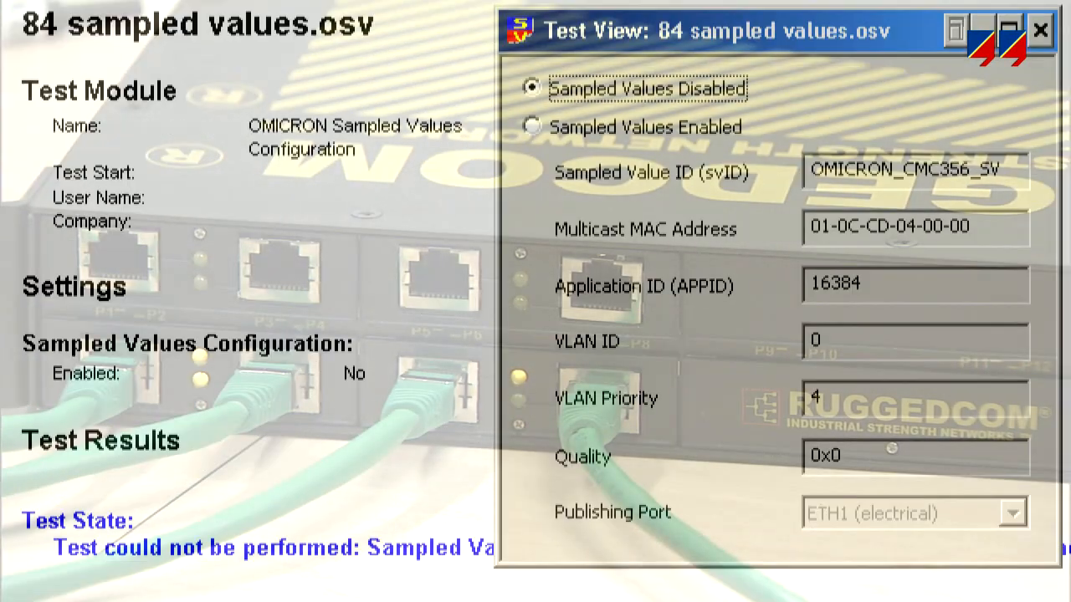
# - Turn Sampled Values on for the test module and set the publishing port to ETH2 (optical)
pyautogui.click(532, 127)
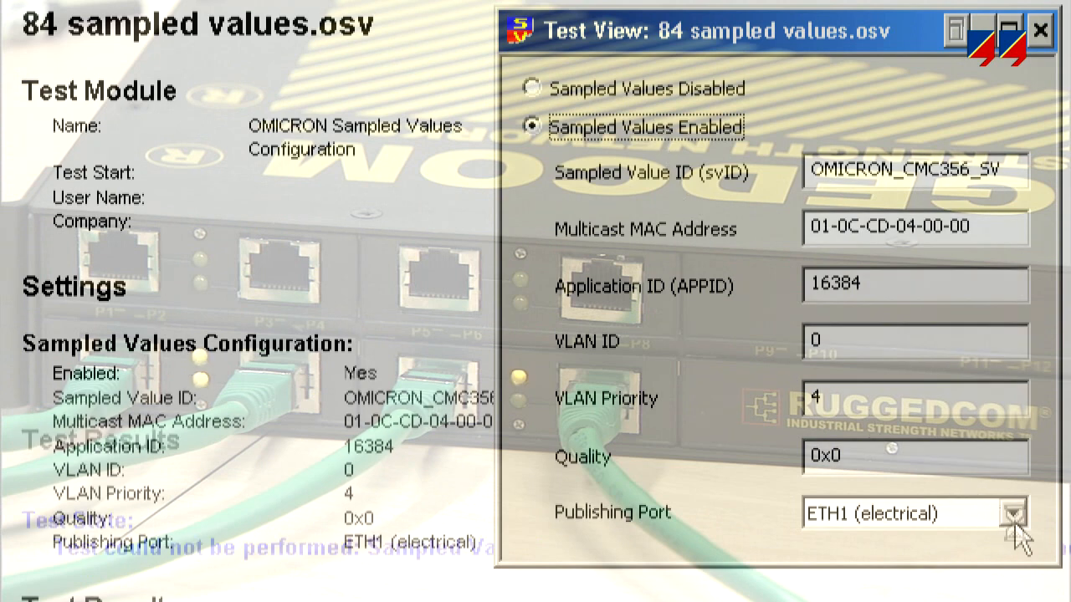
pyautogui.click(1011, 512)
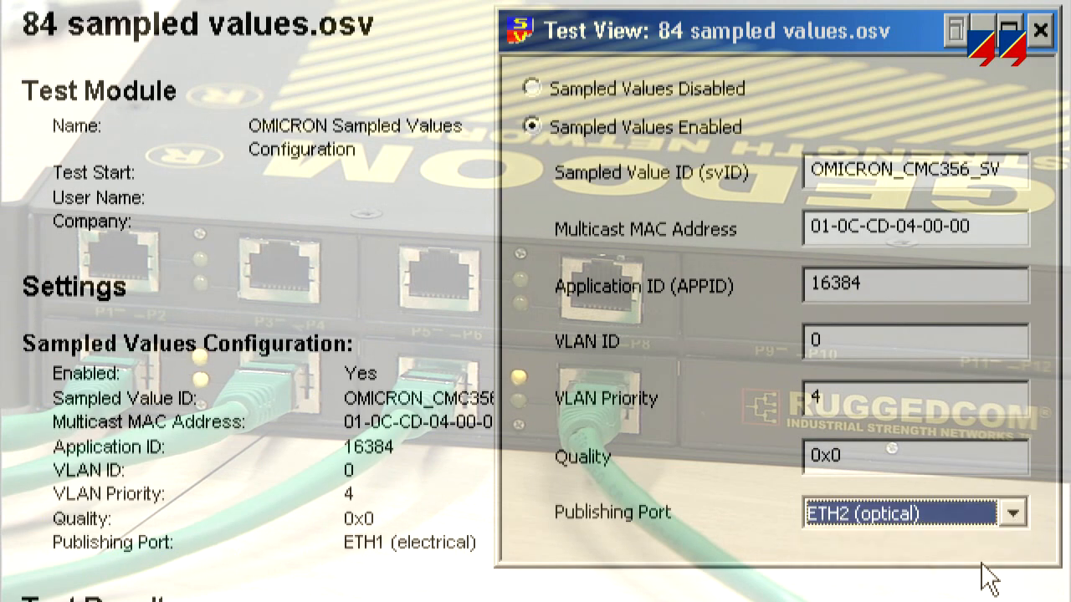